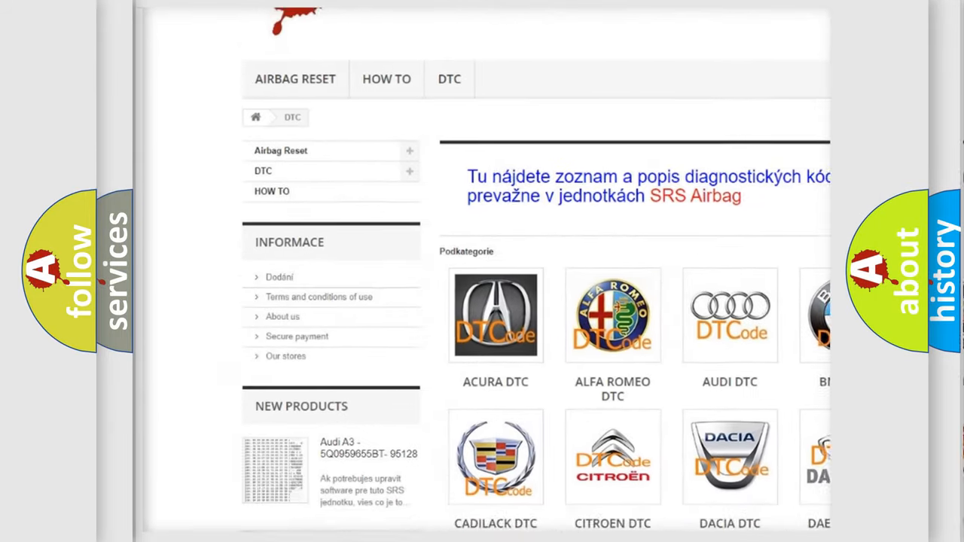
{"action": "scroll", "scroll_direction": "down", "scroll_amount": 3}
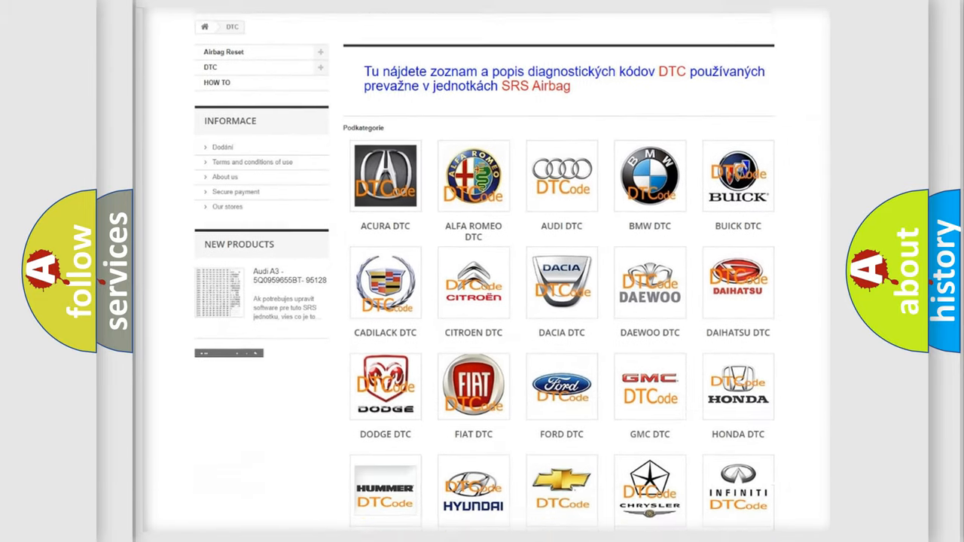
{"action": "scroll", "scroll_direction": "down", "scroll_amount": 3}
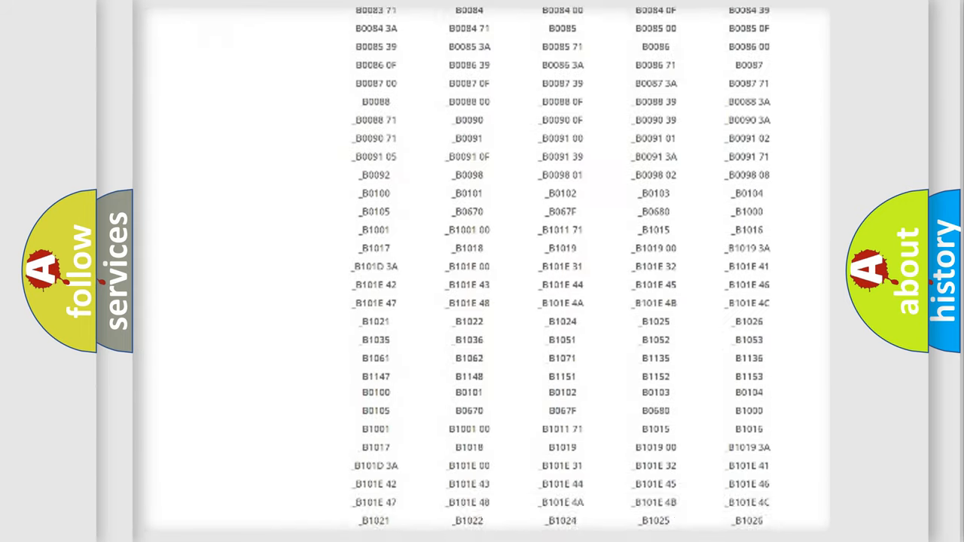
{"action": "scroll", "scroll_direction": "up", "scroll_amount": 3}
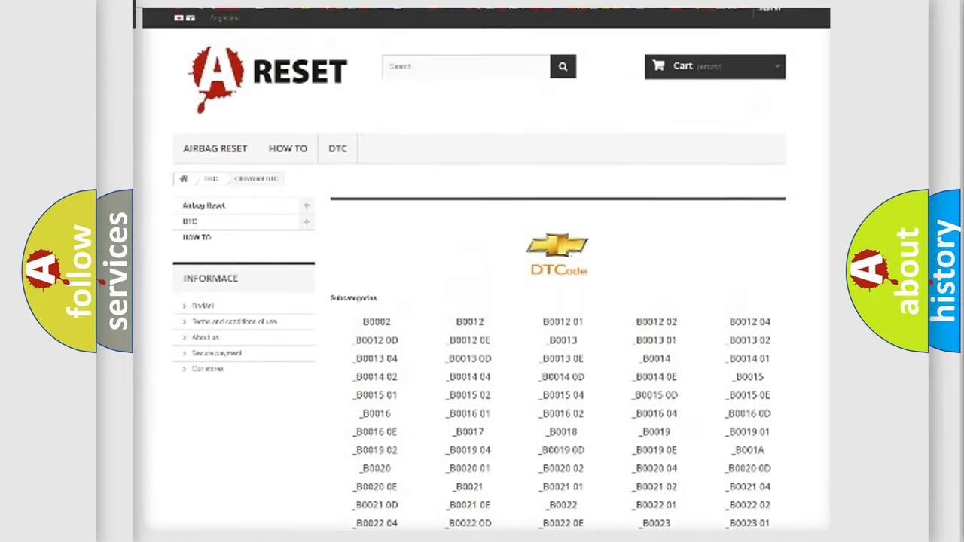